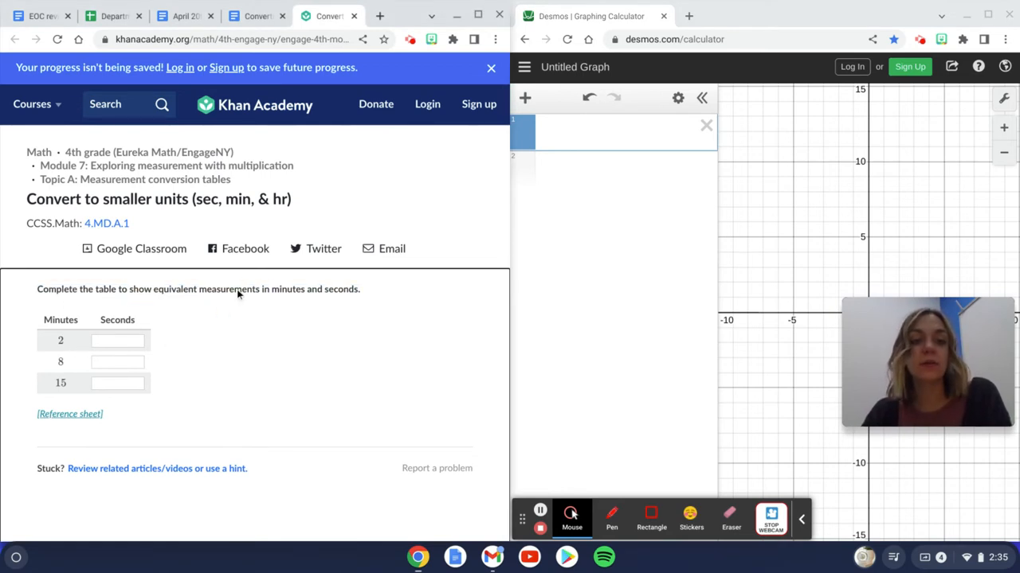
Compute 2·60 in Desmos and enter 120, 480 and 900 in the Seconds boxes.
{"action": "left_click", "coordinate": [117, 341]}
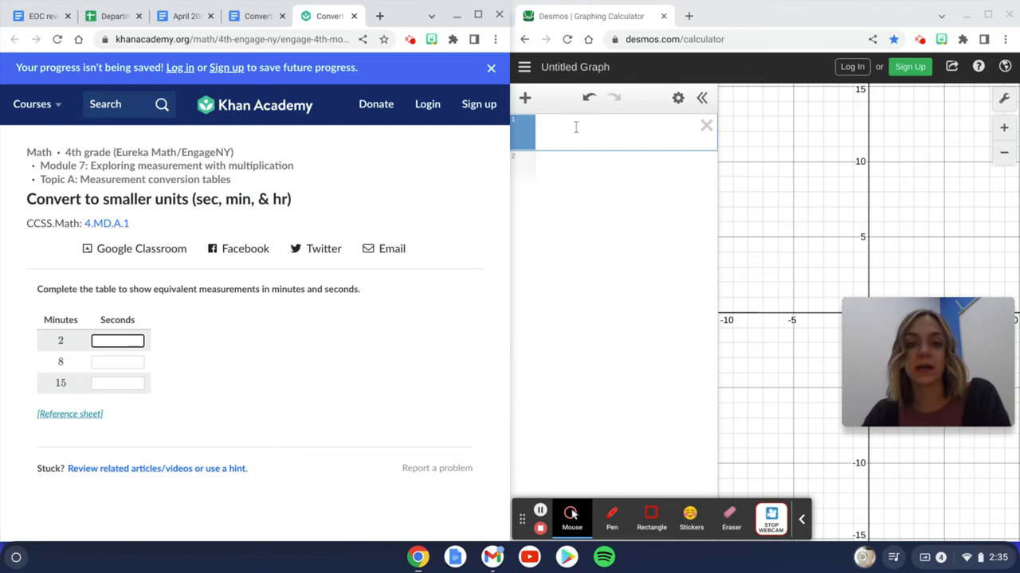
{"action": "type", "text": "2"}
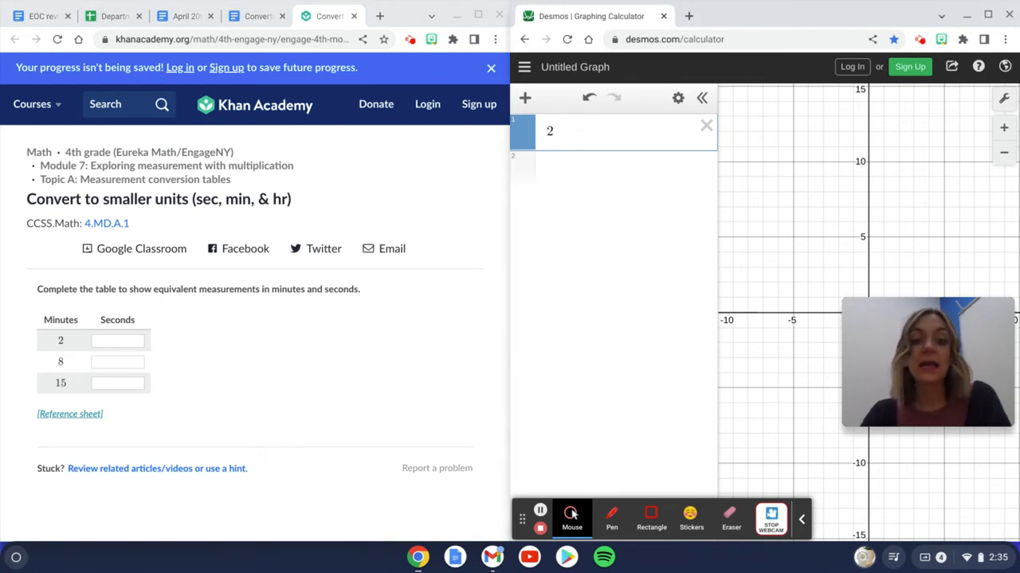
{"action": "type", "text": "·60"}
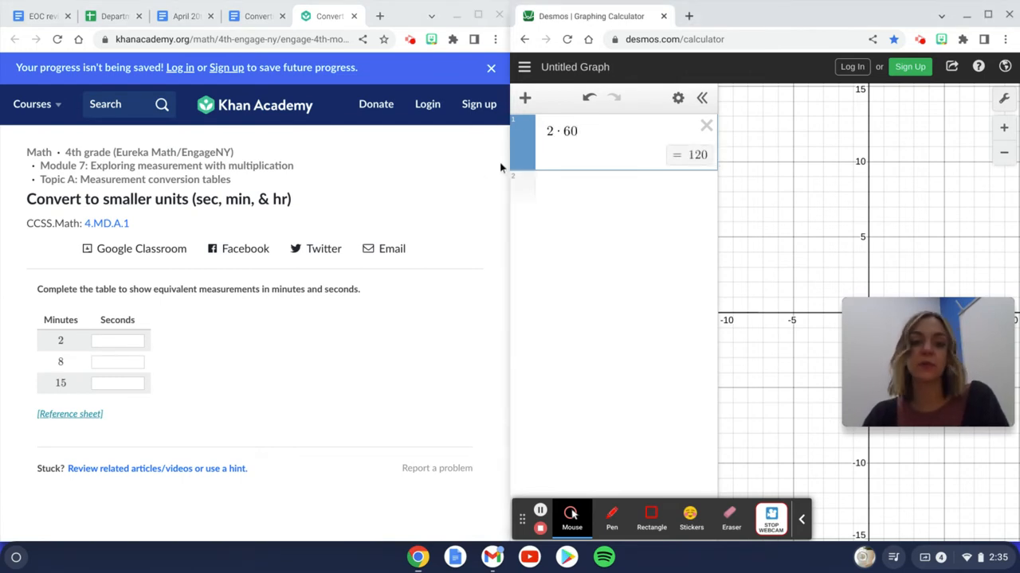
{"action": "type", "text": "120"}
{"action": "type", "text": "8"}
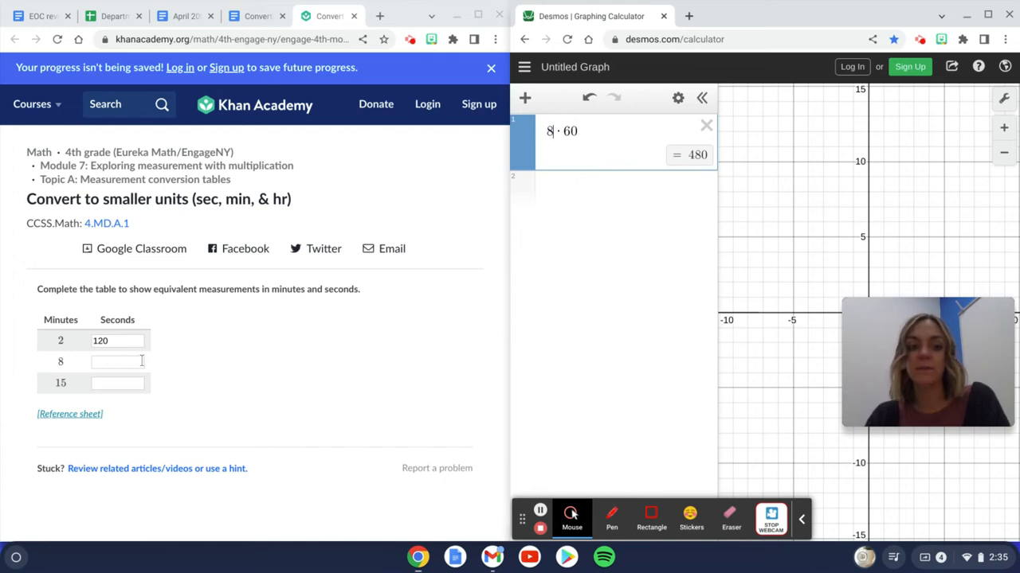
{"action": "type", "text": "480"}
{"action": "type", "text": "15"}
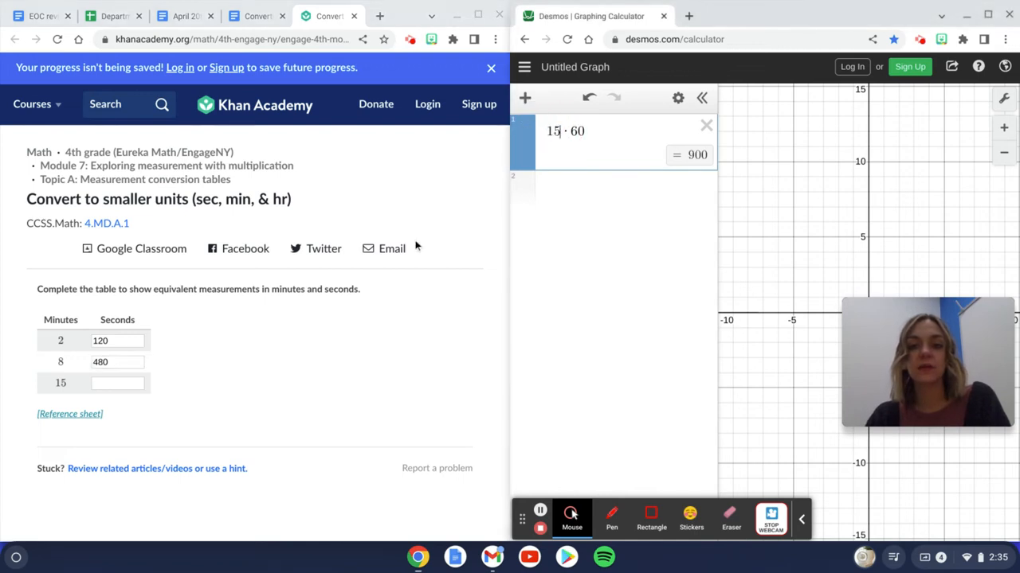
{"action": "type", "text": "900"}
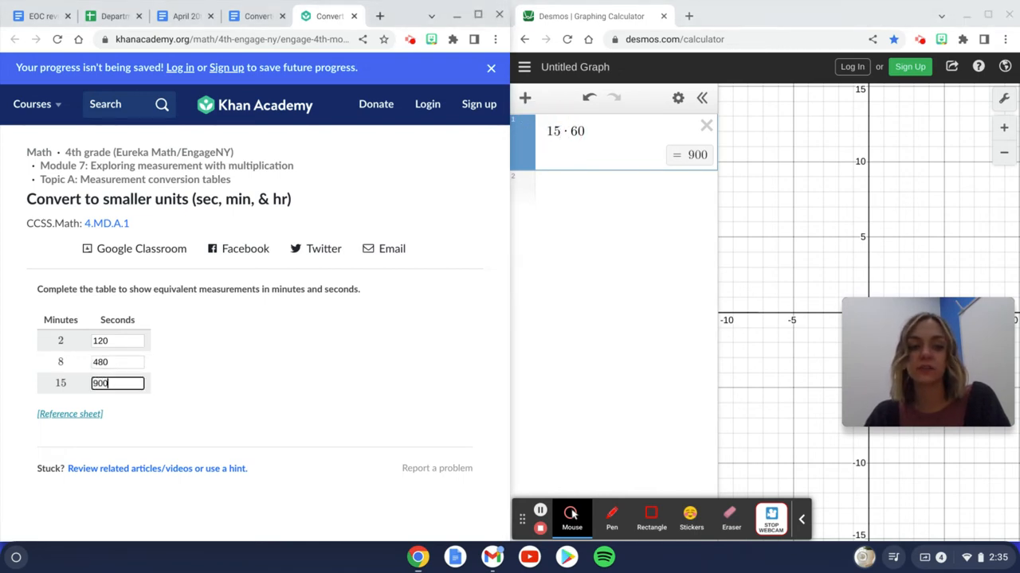
{"action": "mouse_move", "coordinate": [78, 362]}
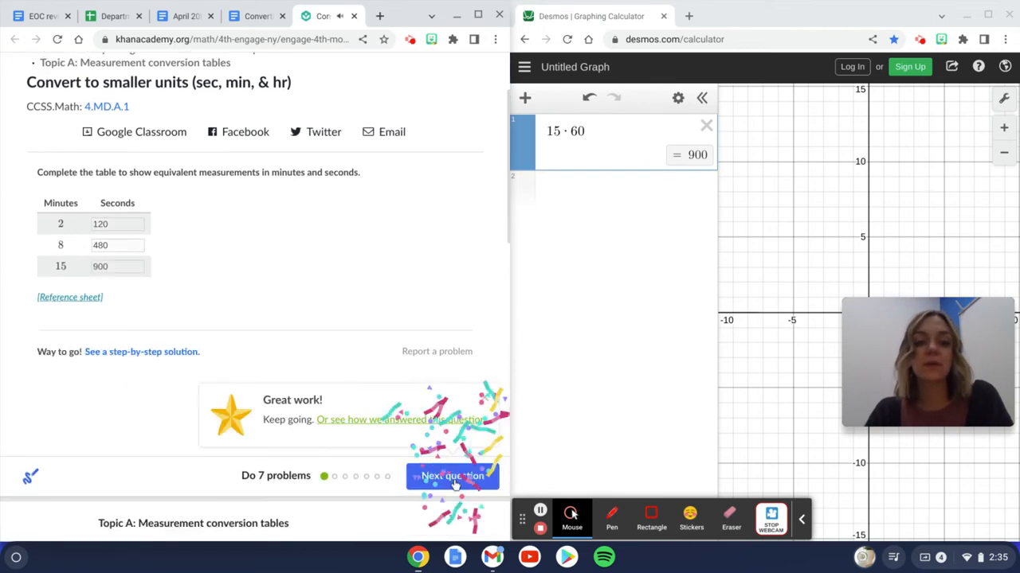
Go to question 2 and evaluate 2·60+45 in Desmos for 165 minutes.
{"action": "left_click", "coordinate": [452, 476]}
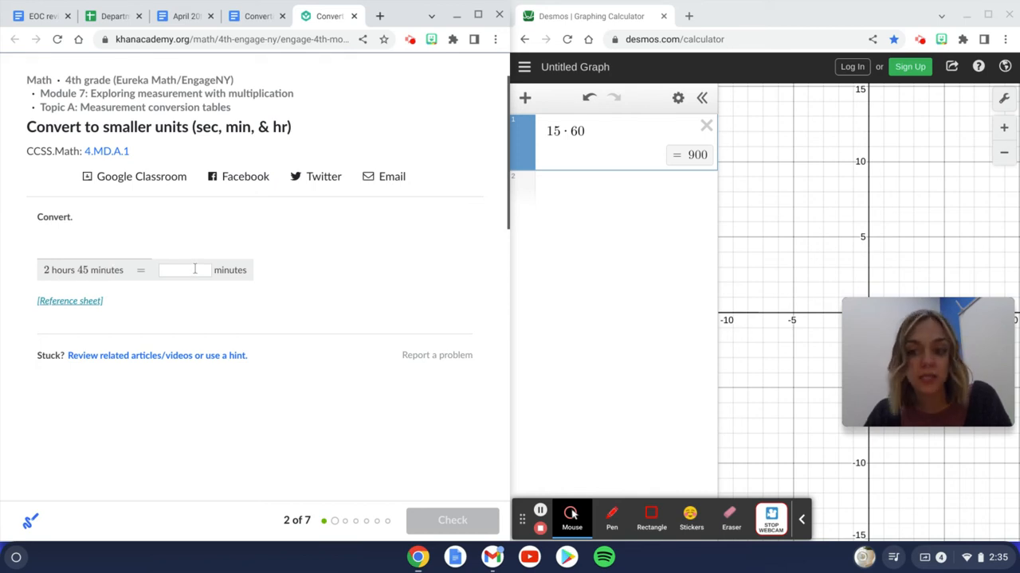
{"action": "type", "text": "2"}
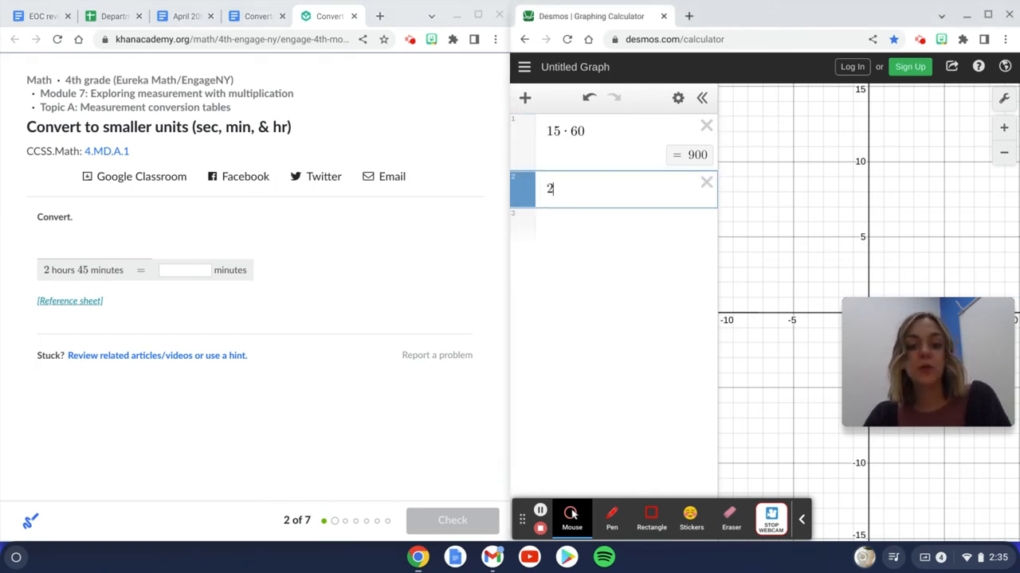
{"action": "type", "text": "·6"}
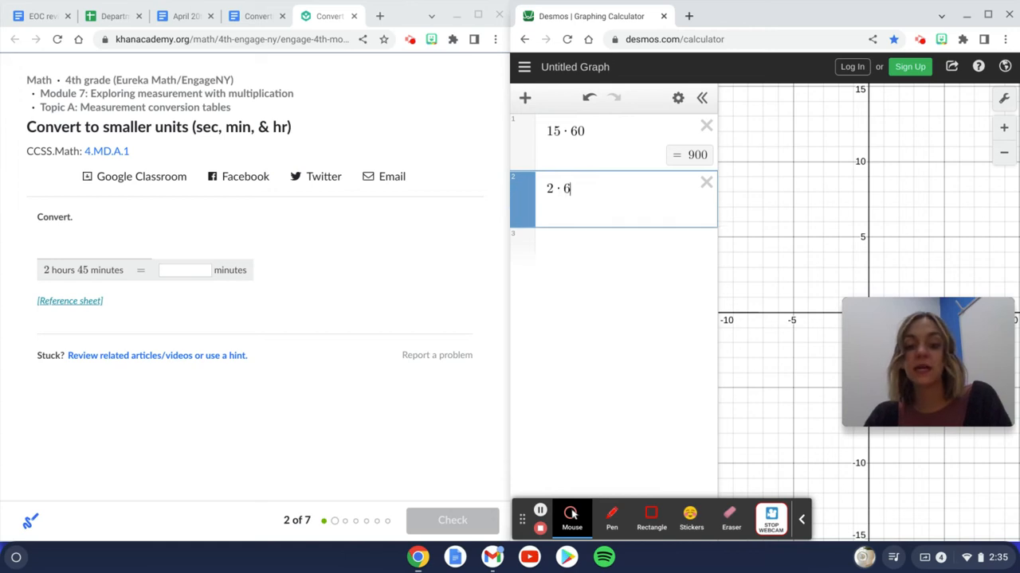
{"action": "type", "text": "0"}
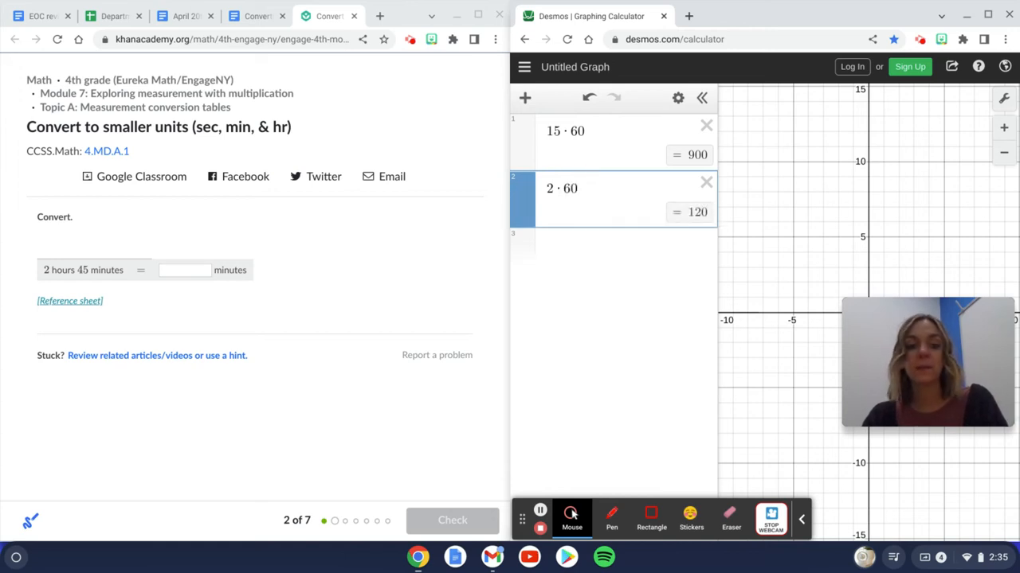
{"action": "type", "text": "+"}
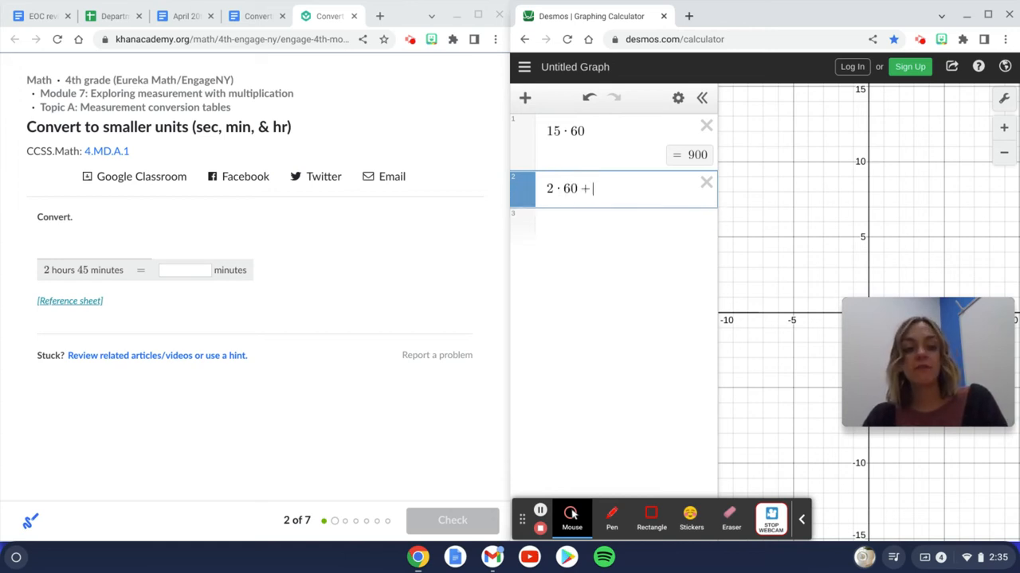
{"action": "type", "text": "45"}
{"action": "left_click", "coordinate": [185, 270]}
{"action": "type", "text": "165"}
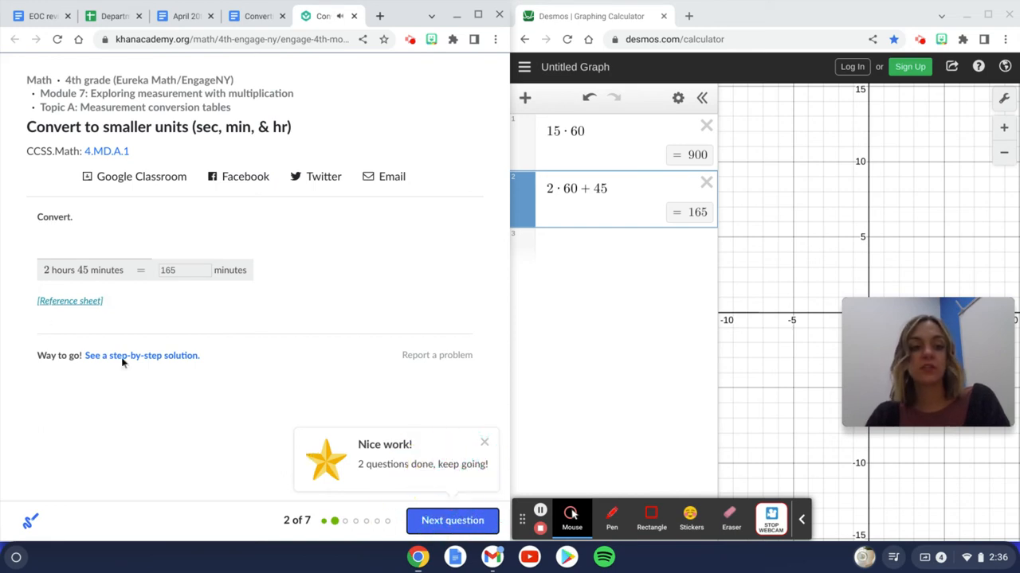
Go to question 3 and evaluate 5/4·60 in Desmos for 75 minutes.
{"action": "left_click", "coordinate": [452, 520]}
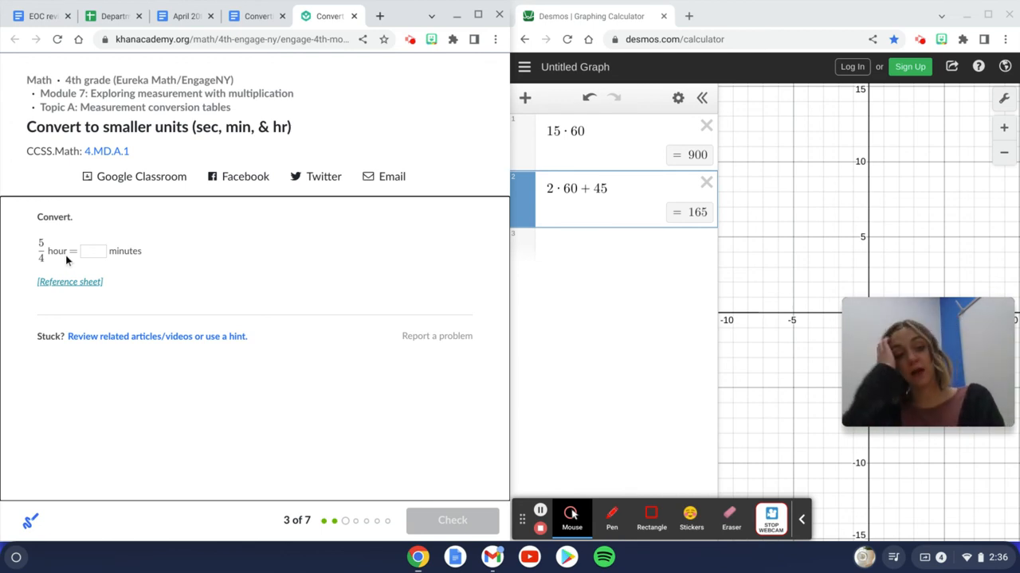
{"action": "mouse_move", "coordinate": [244, 228]}
{"action": "type", "text": "5/"}
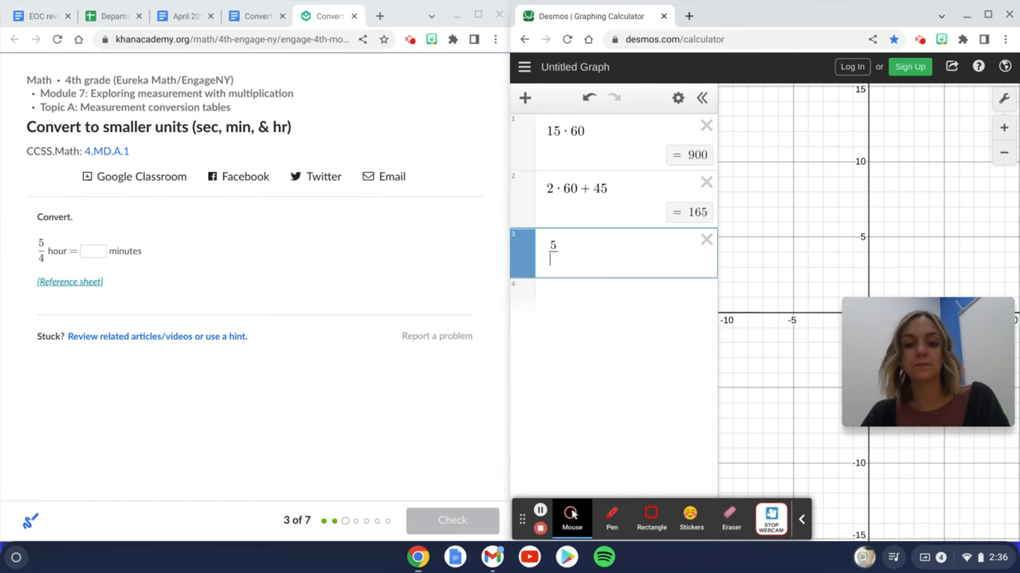
{"action": "type", "text": "4"}
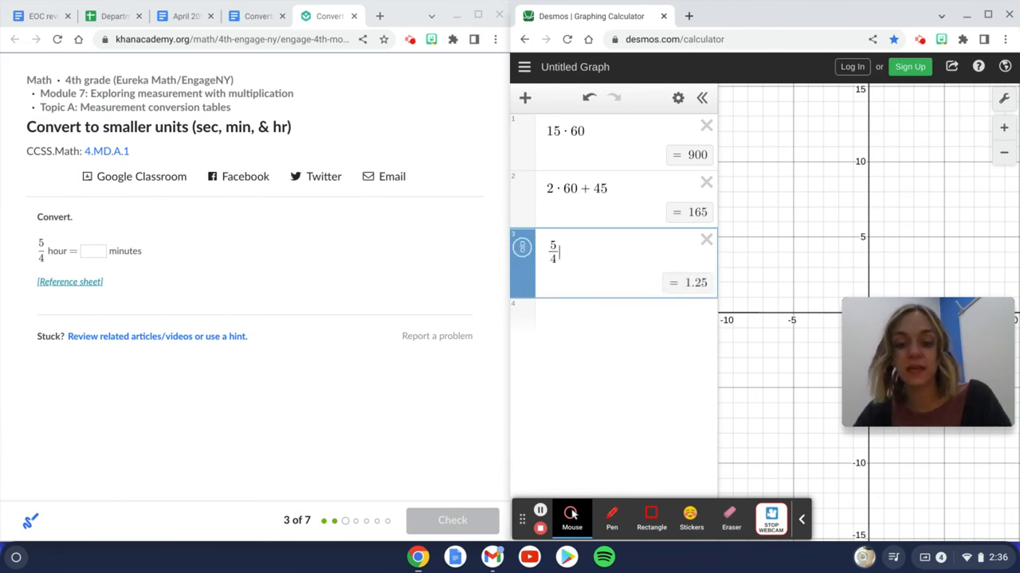
{"action": "type", "text": "·"}
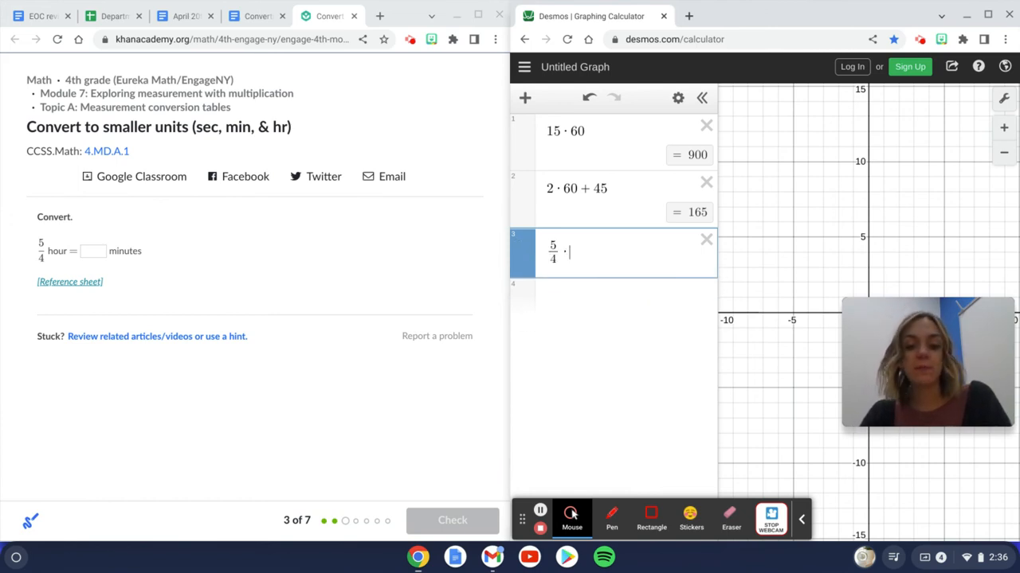
{"action": "type", "text": "60"}
{"action": "left_click", "coordinate": [613, 298]}
{"action": "type", "text": "15"}
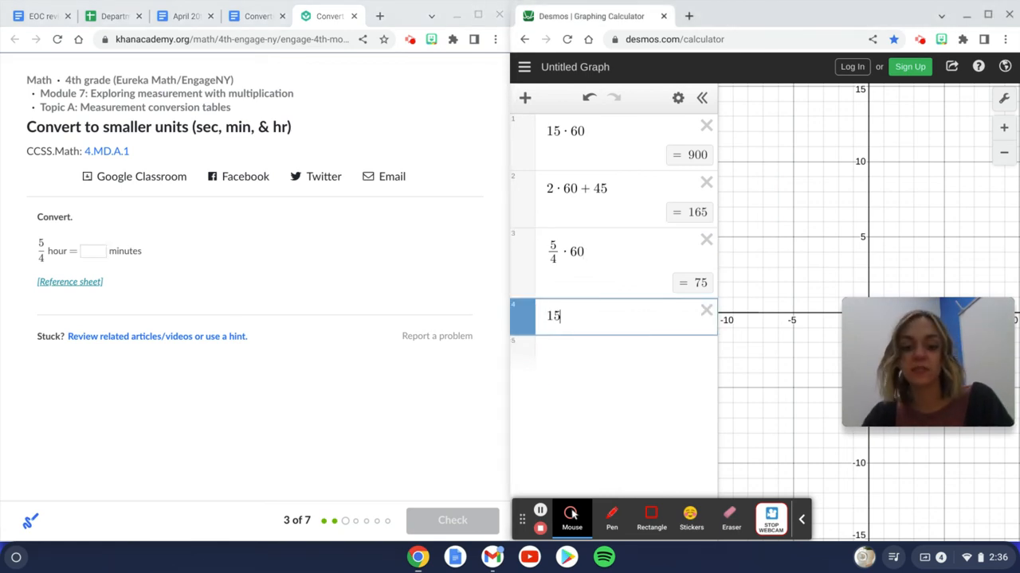
{"action": "type", "text": "· 5"}
{"action": "left_click", "coordinate": [92, 251]}
{"action": "type", "text": "75"}
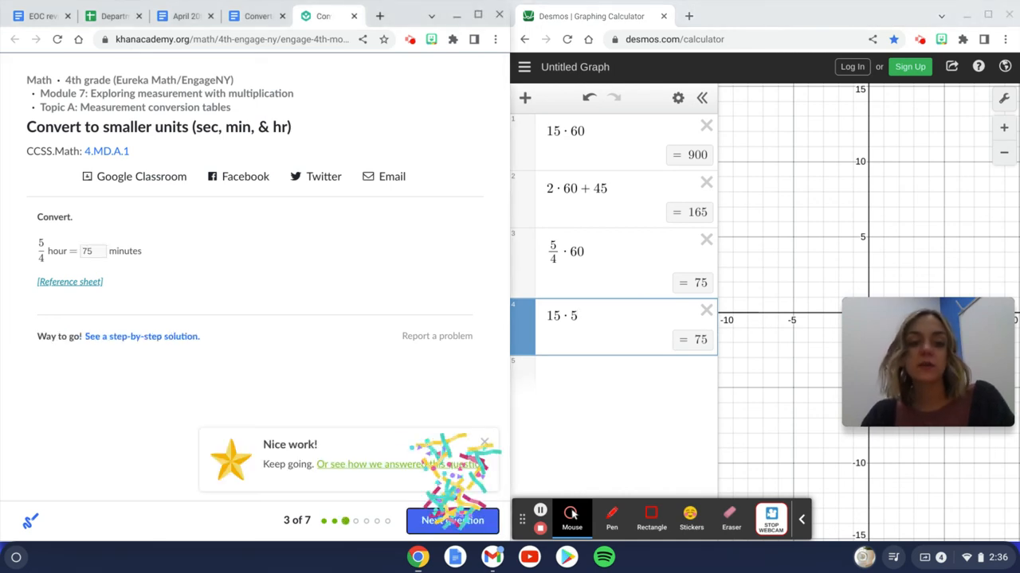
{"action": "scroll", "scroll_direction": "up", "scroll_amount": 3}
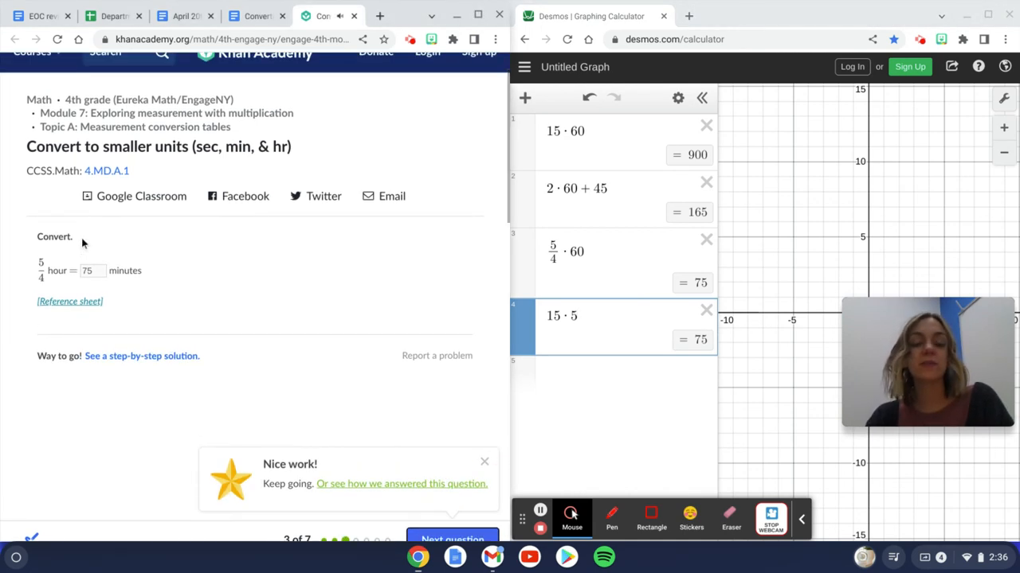